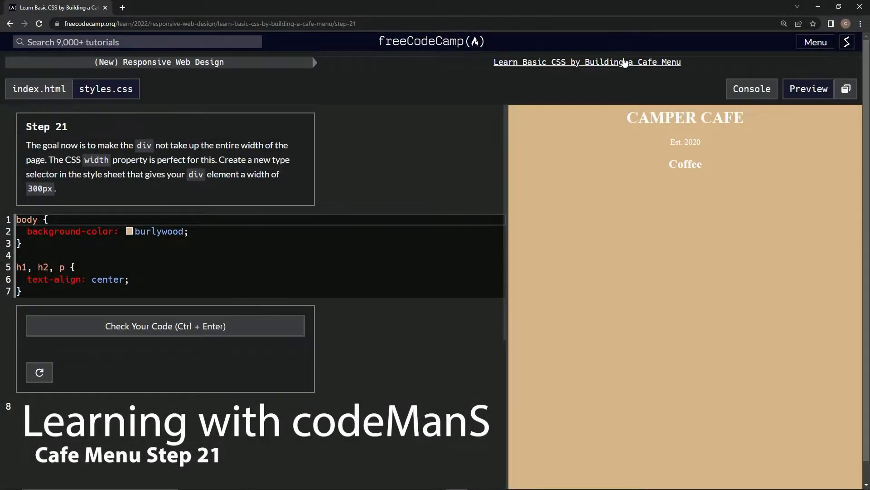
pyautogui.moveTo(122, 72)
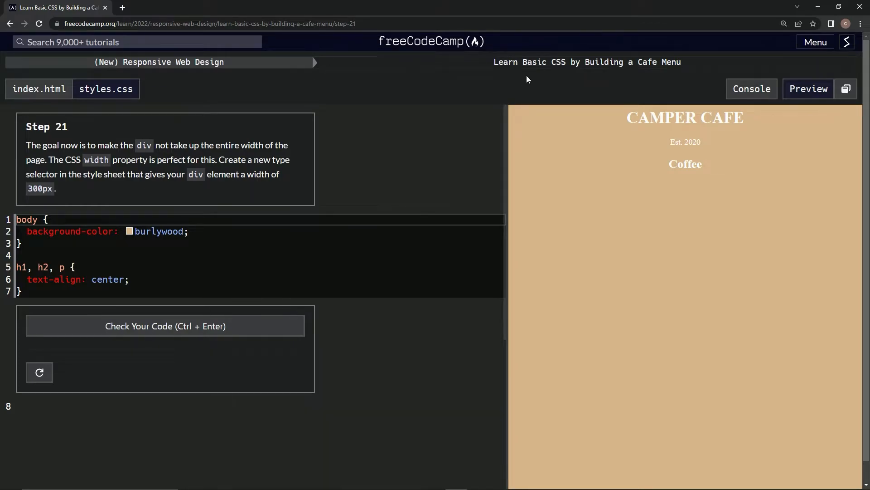
pyautogui.moveTo(658, 75)
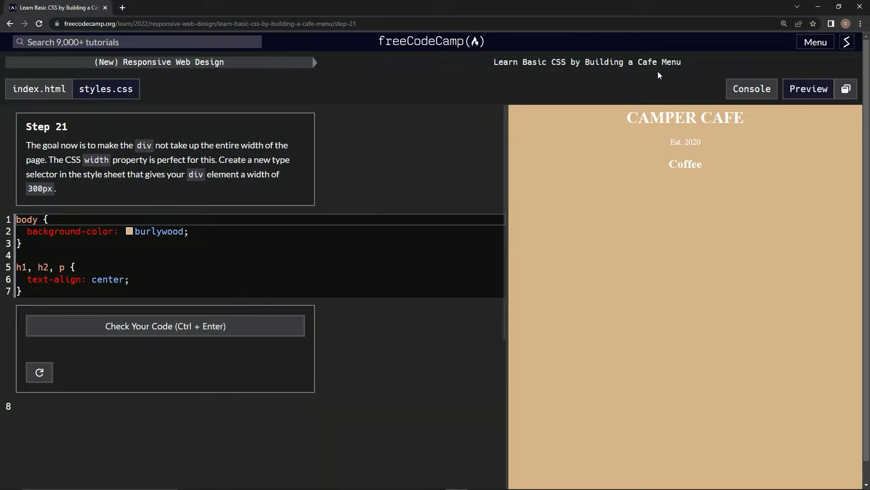
pyautogui.moveTo(39, 140)
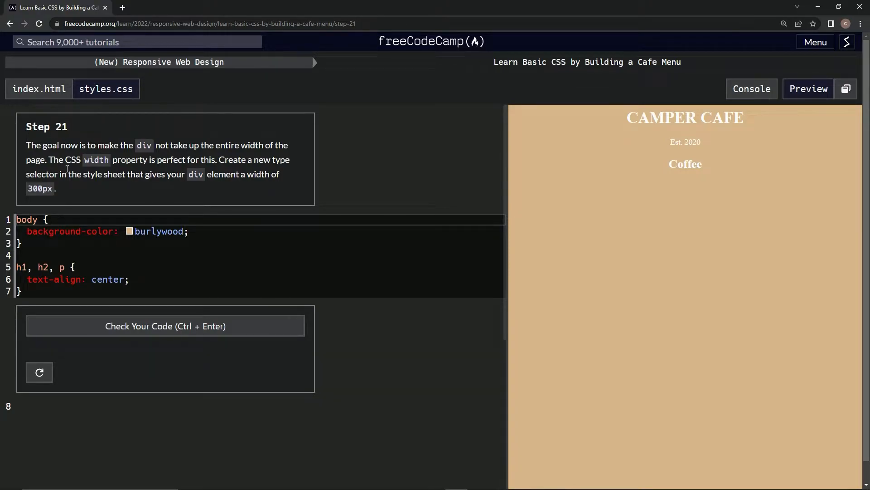
pyautogui.moveTo(191, 150)
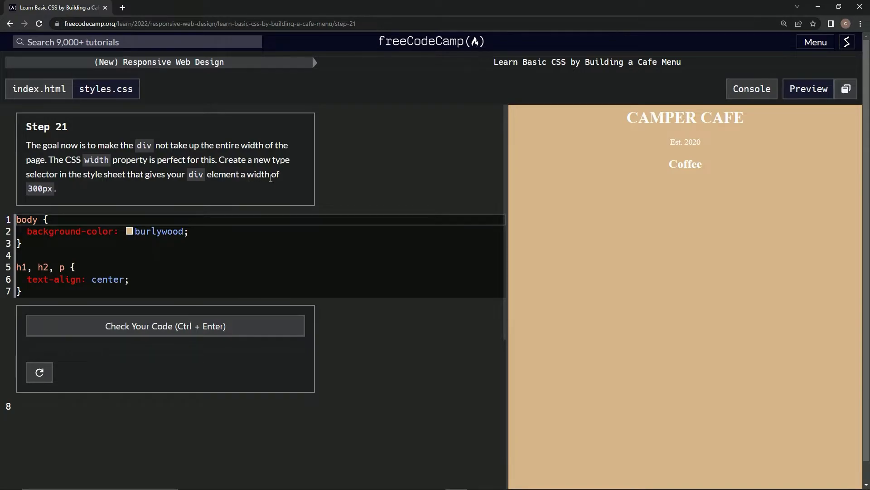
pyautogui.moveTo(45, 200)
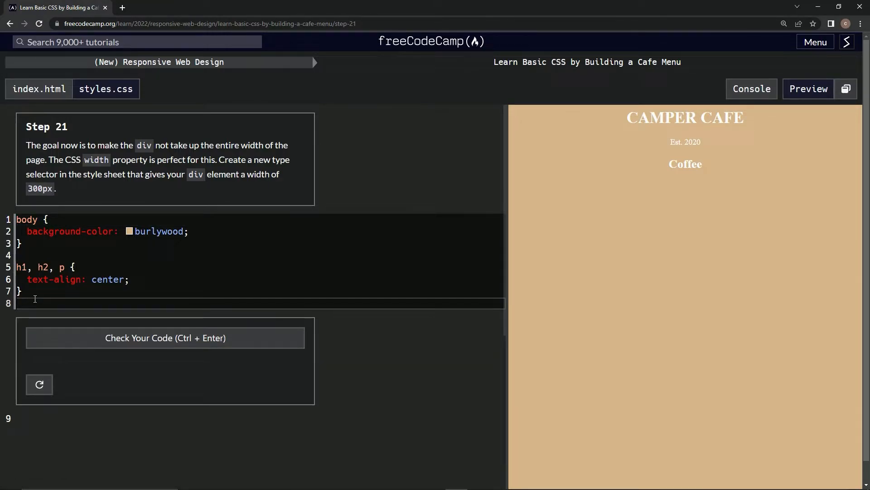
# - Write a div selector on line 8 of styles.css with width: 300px
pyautogui.write('DI')
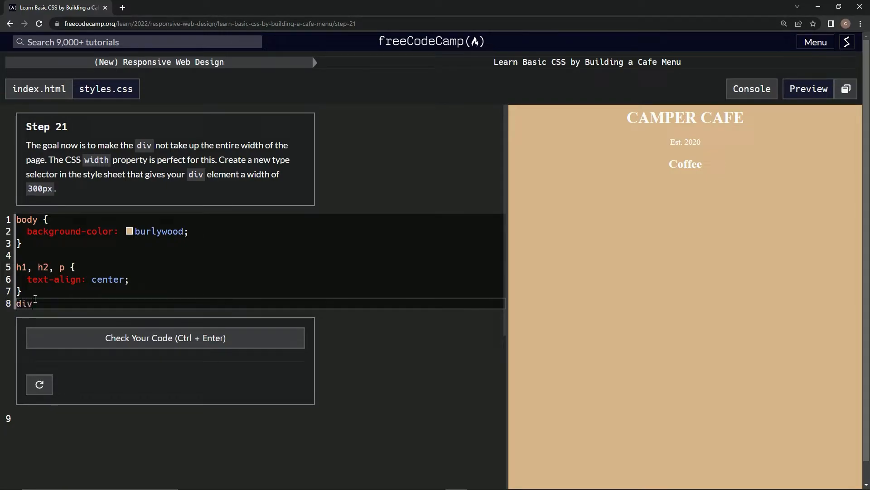
pyautogui.write('{')
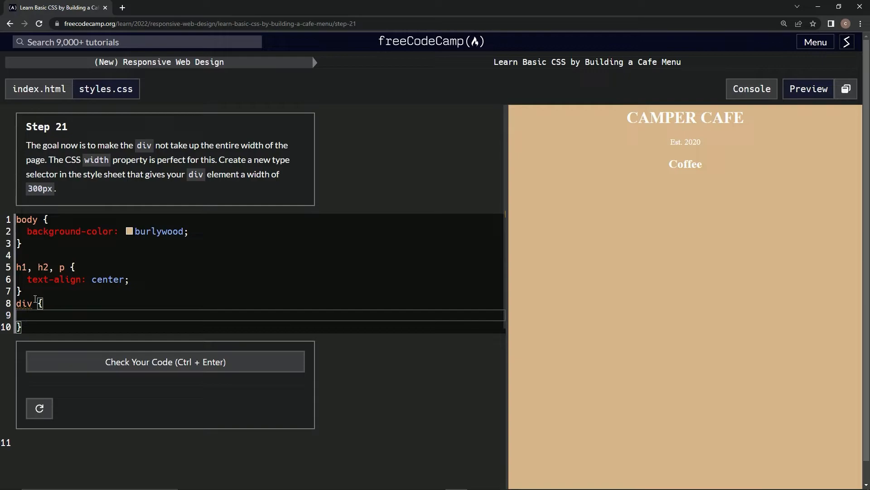
pyautogui.write('wid')
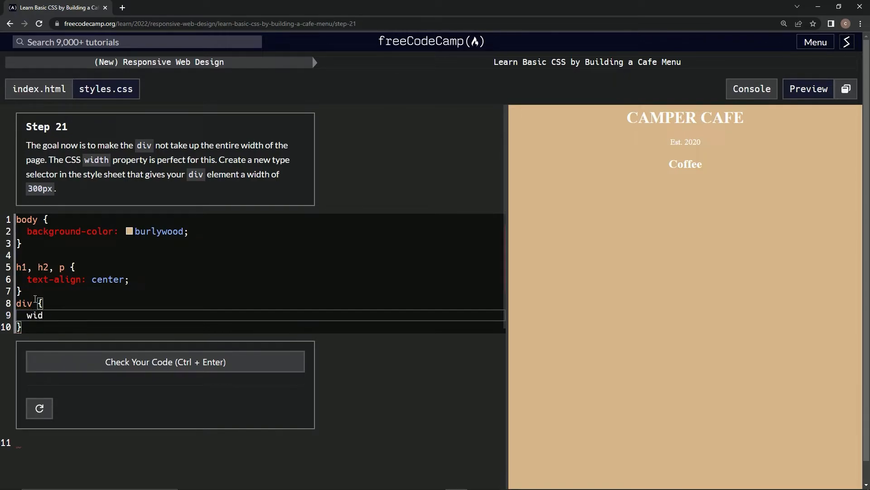
pyautogui.write('th')
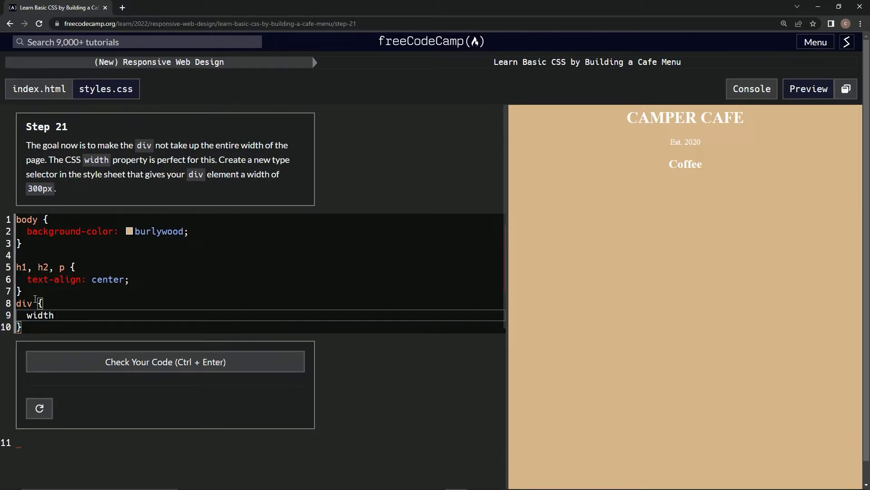
pyautogui.write(': 200px')
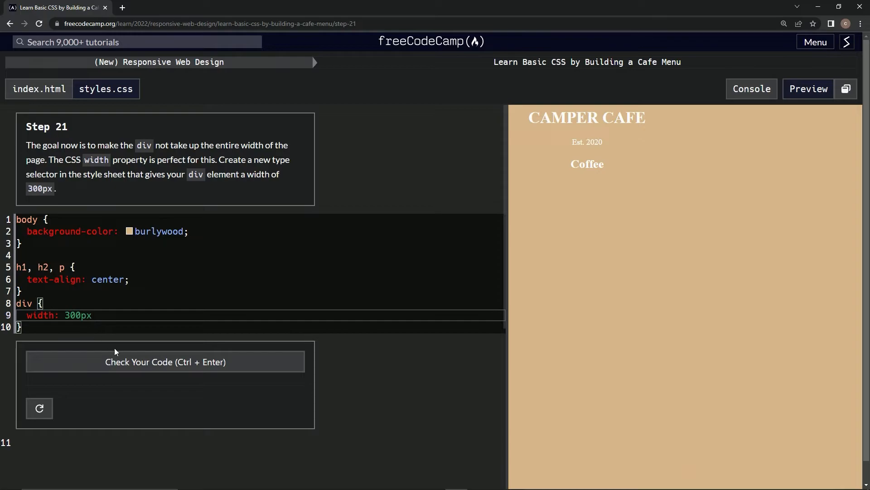
# - Run the Step 21 tests against the new div width rule
pyautogui.click(165, 361)
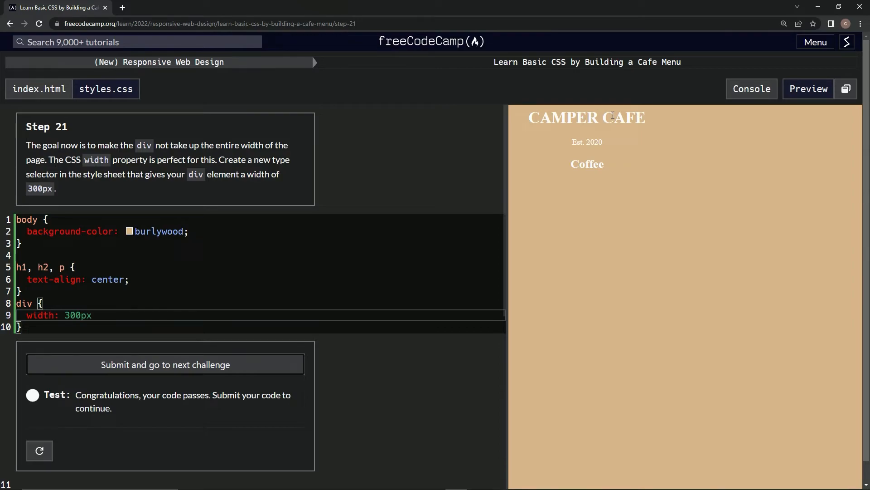
pyautogui.moveTo(159, 316)
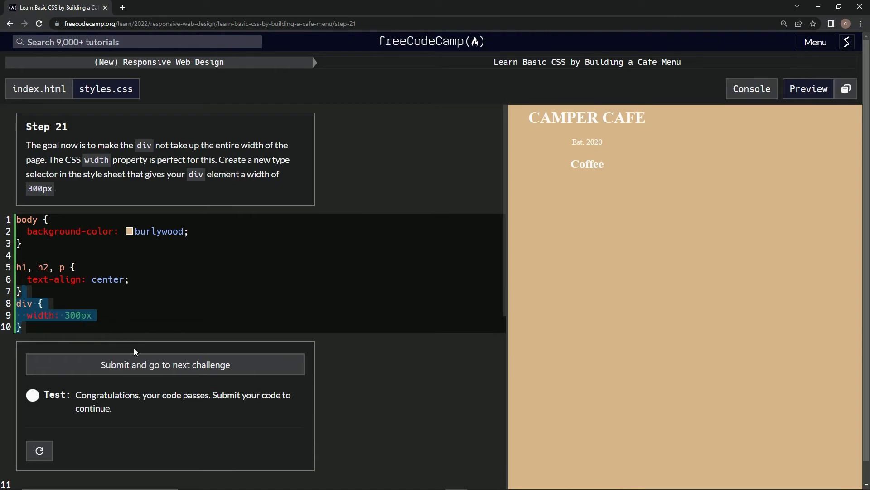
# - Submit the passing Step 21 code to advance to Step 22
pyautogui.click(165, 364)
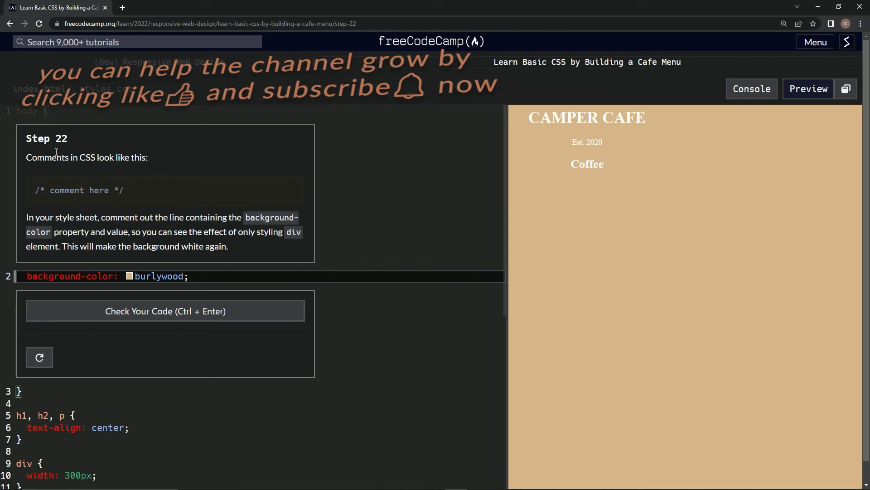
pyautogui.moveTo(410, 149)
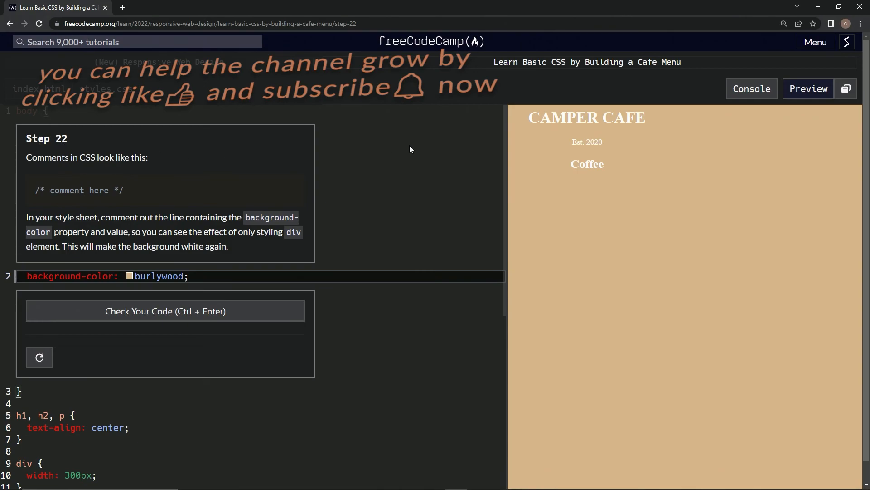